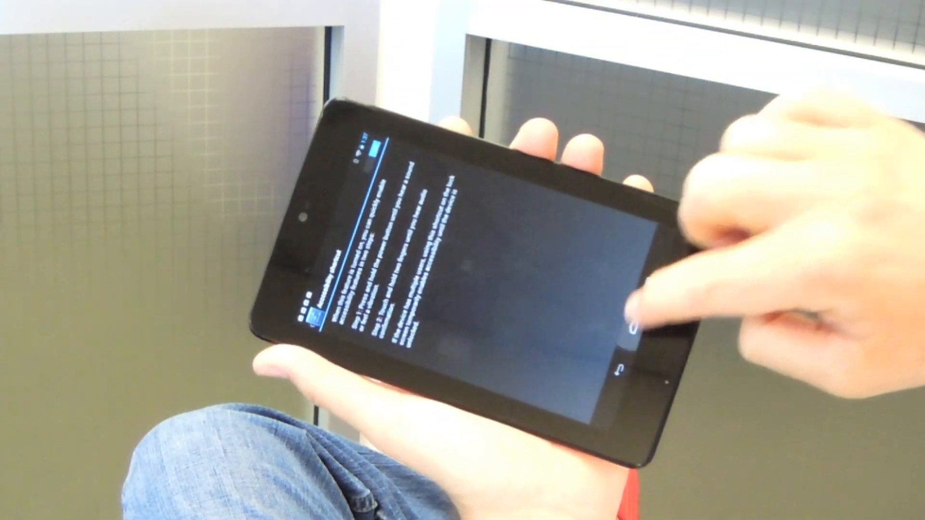
Tap Home in the navigation bar to exit the accessibility shortcut explanation
{"action": "left_click", "coordinate": [631, 328]}
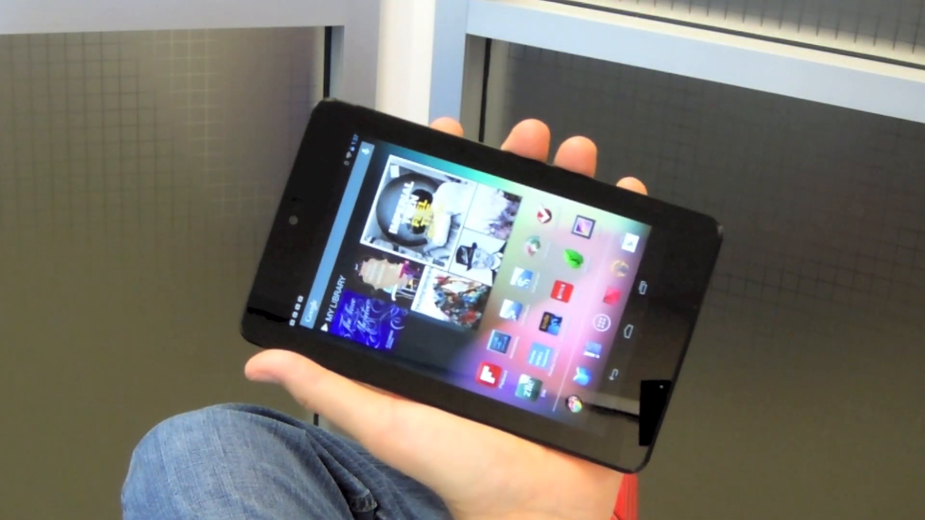